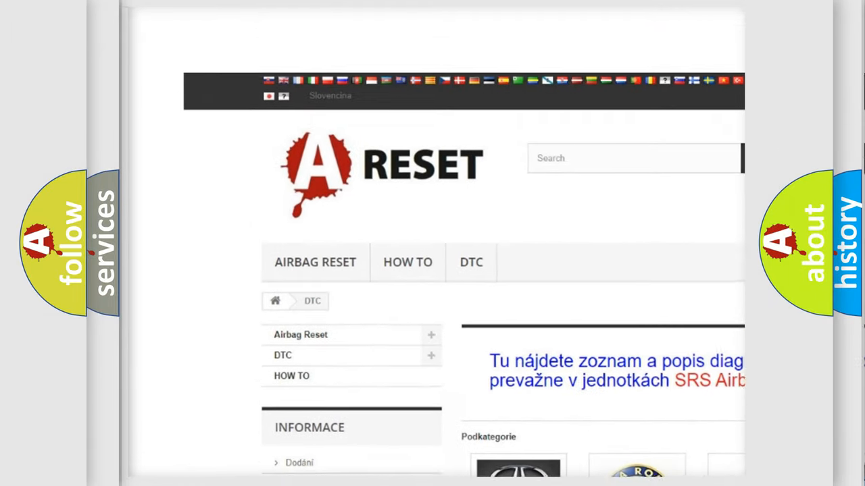
- Open the BUICK DTC tile and scroll through its codes, such as B0012, then back up
scroll(down, 3)
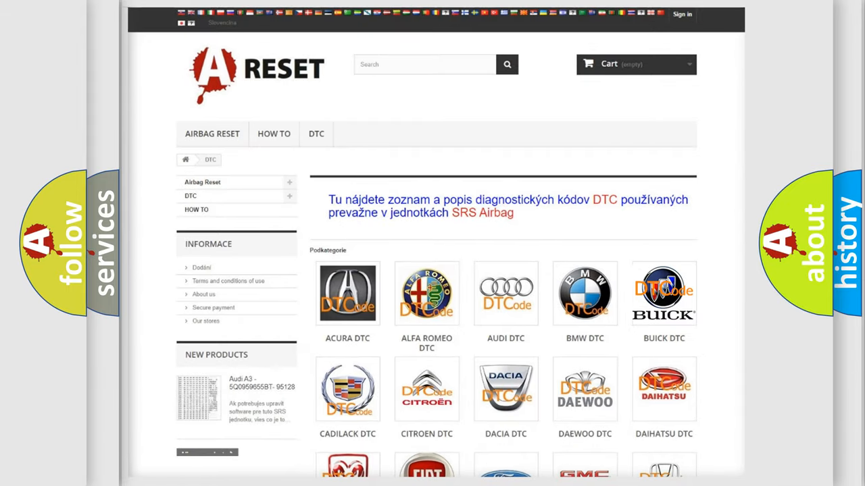
click(662, 293)
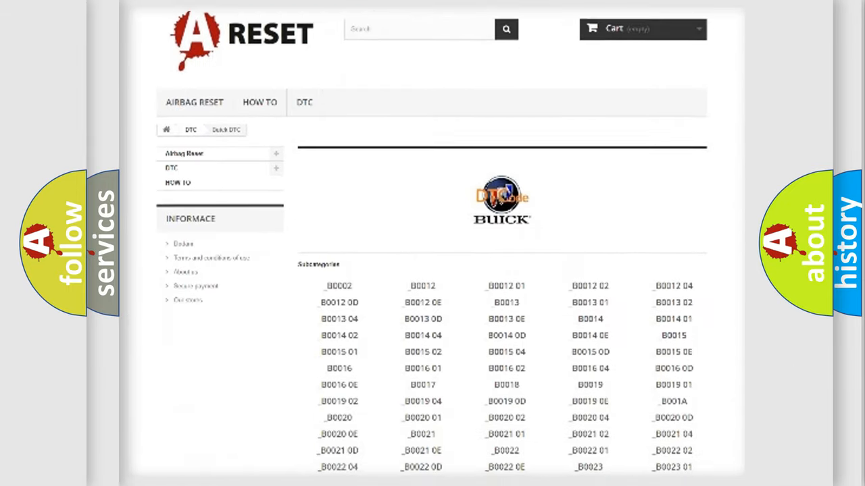
scroll(down, 3)
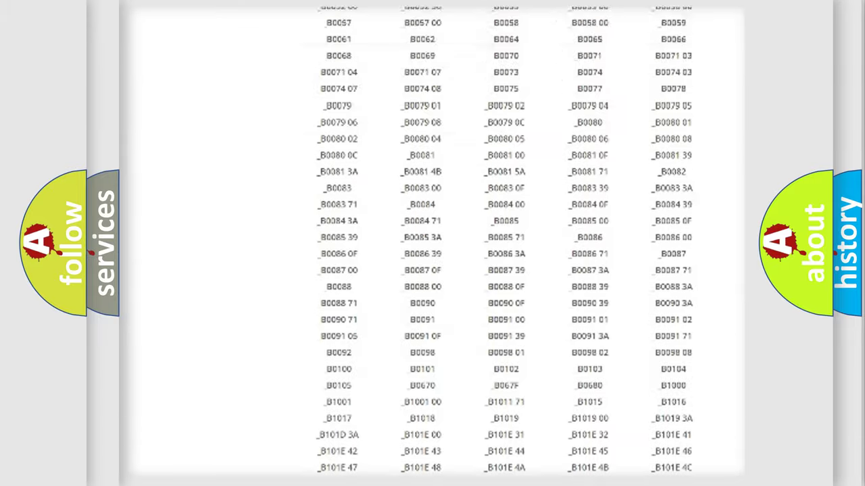
scroll(up, 3)
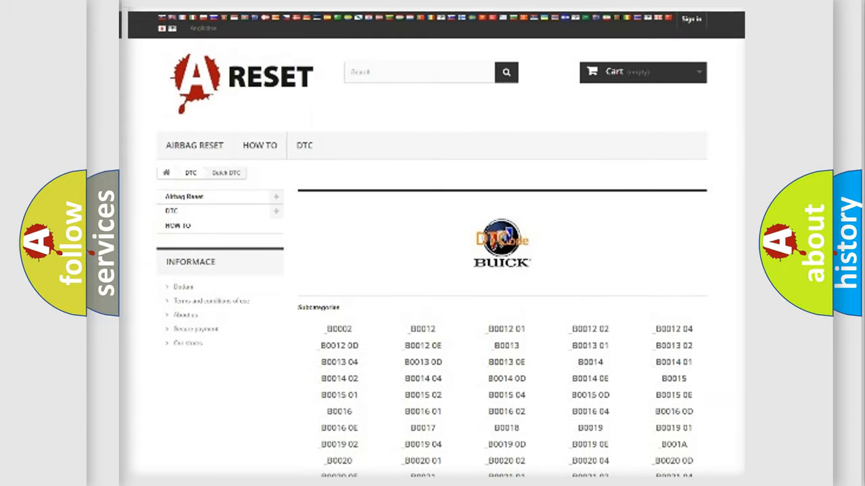